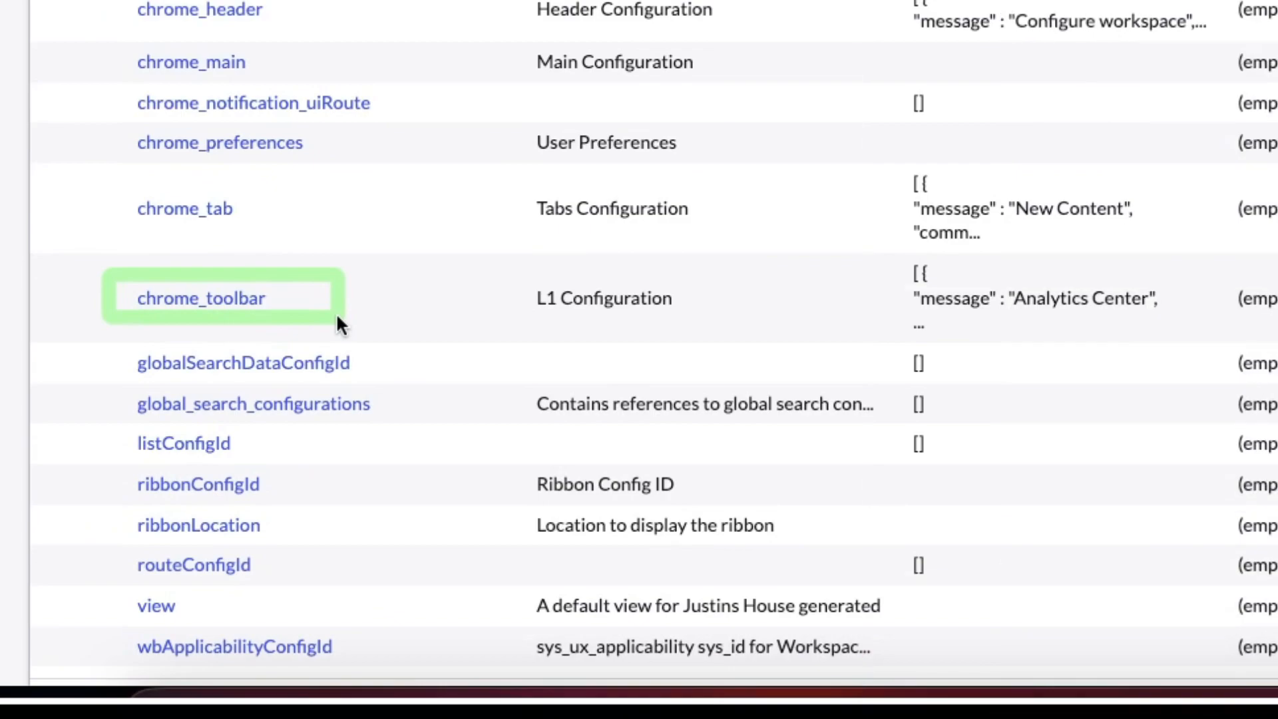
- Open the chrome_toolbar page property record for Justins House from the UX Page Properties list
{"action": "left_click", "coordinate": [200, 298]}
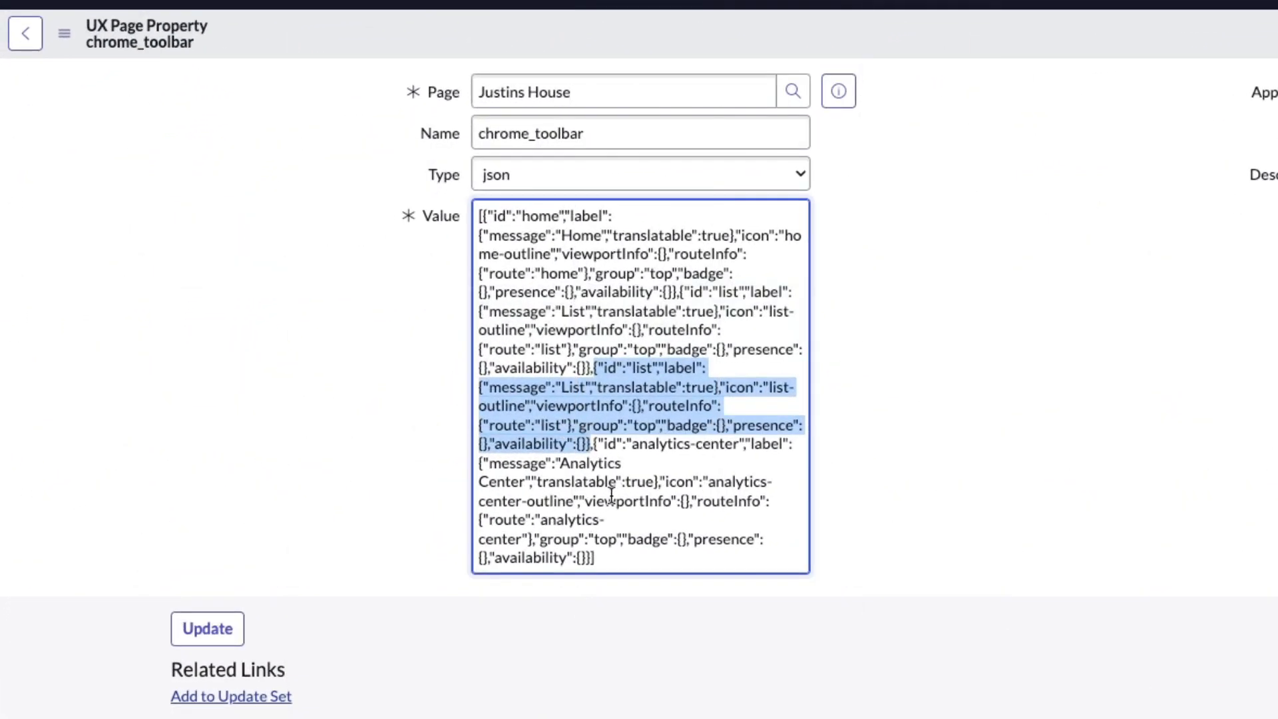